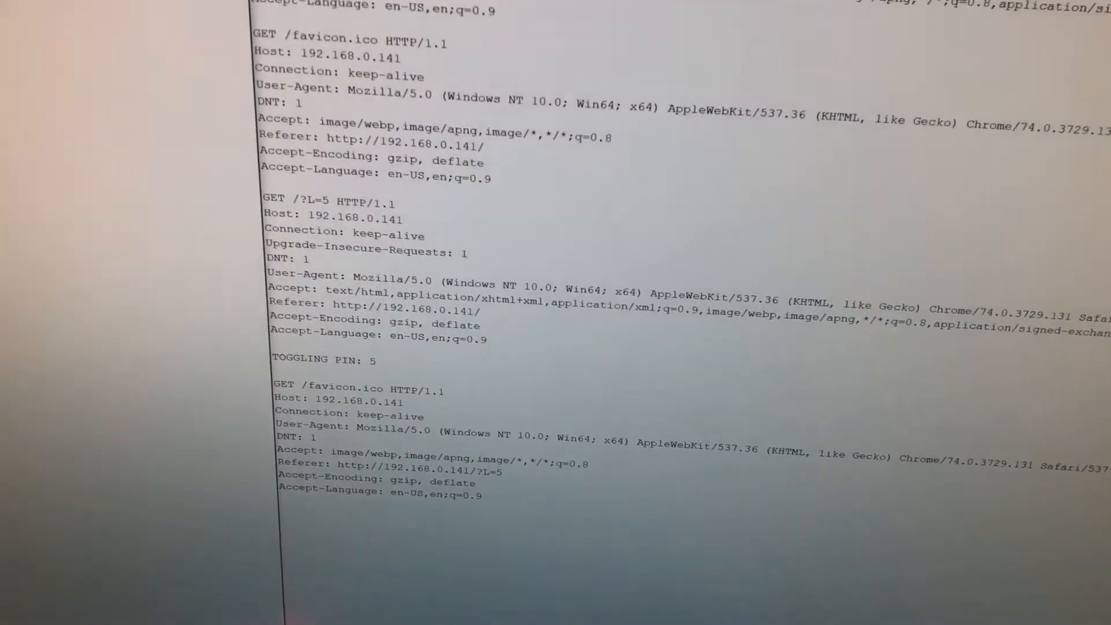
{"action": "scroll", "scroll_direction": "down", "scroll_amount": 3}
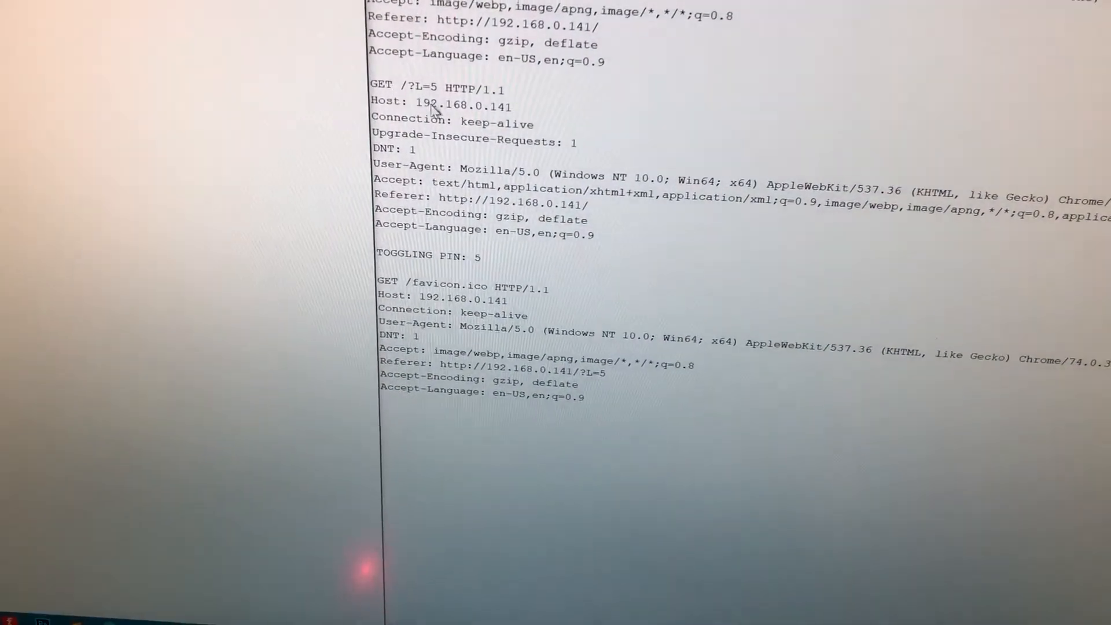